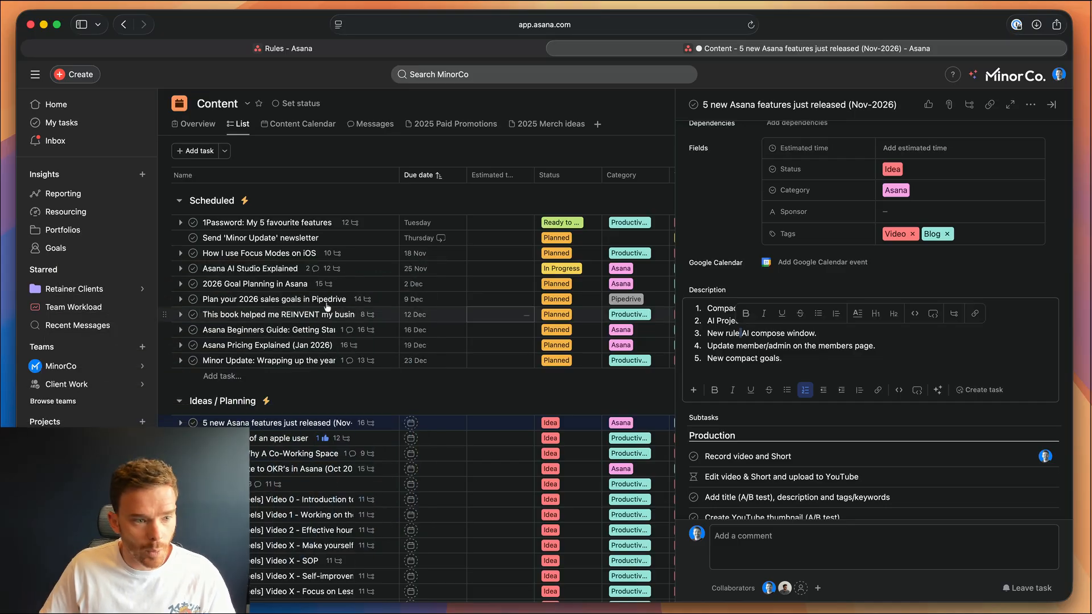
Show today's inbox activity feed with its invoice, client-call and completed-task notifications.
{"action": "left_click", "coordinate": [54, 140]}
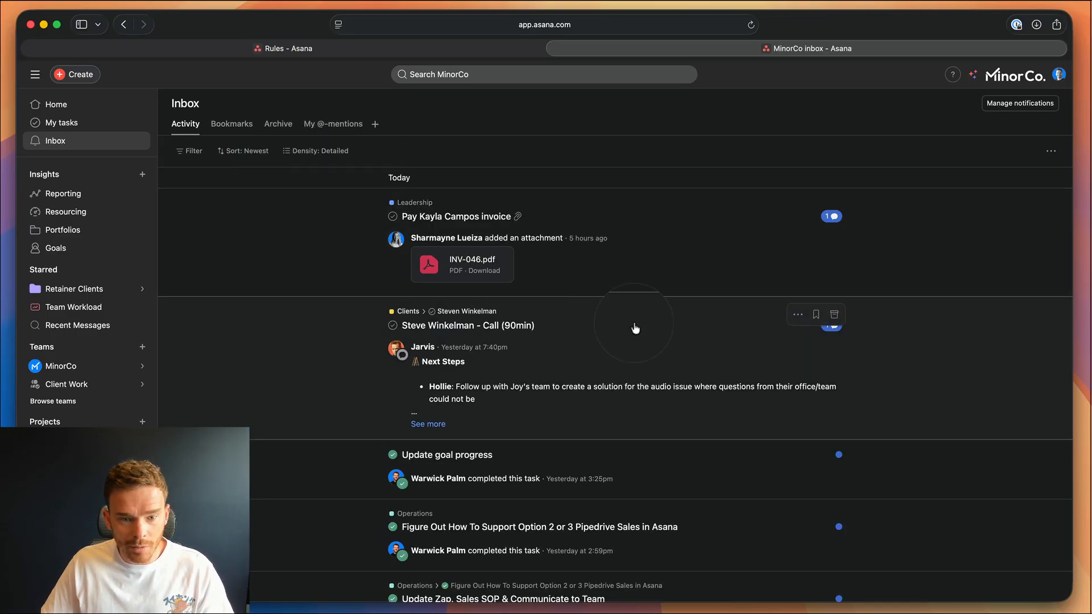
{"action": "mouse_move", "coordinate": [631, 261]}
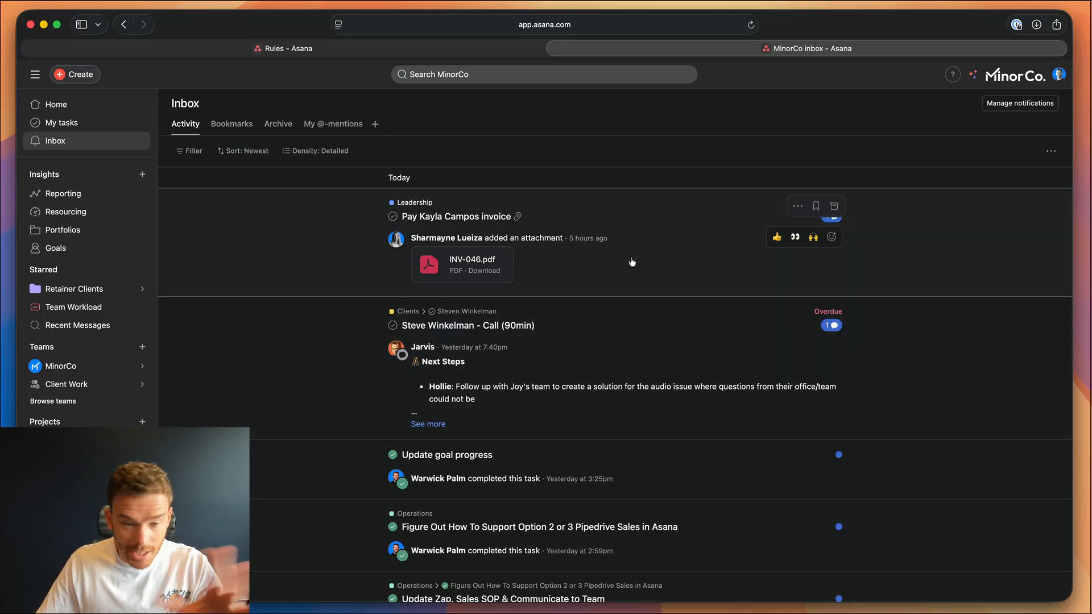
{"action": "left_click", "coordinate": [454, 216]}
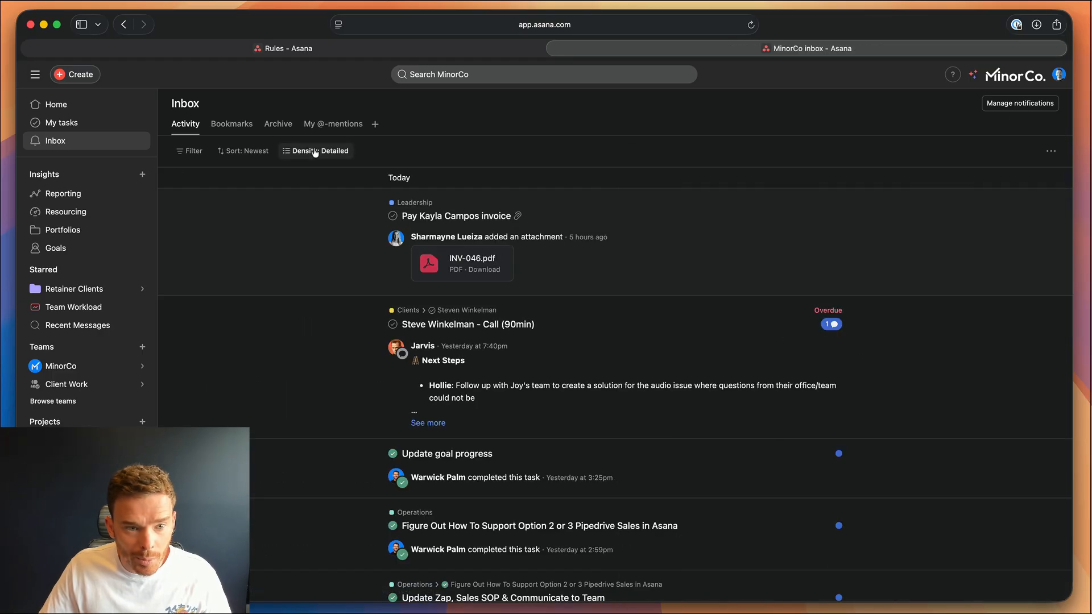
Switch inbox density to Compact and archive the invoice notification from the feed.
{"action": "left_click", "coordinate": [321, 150]}
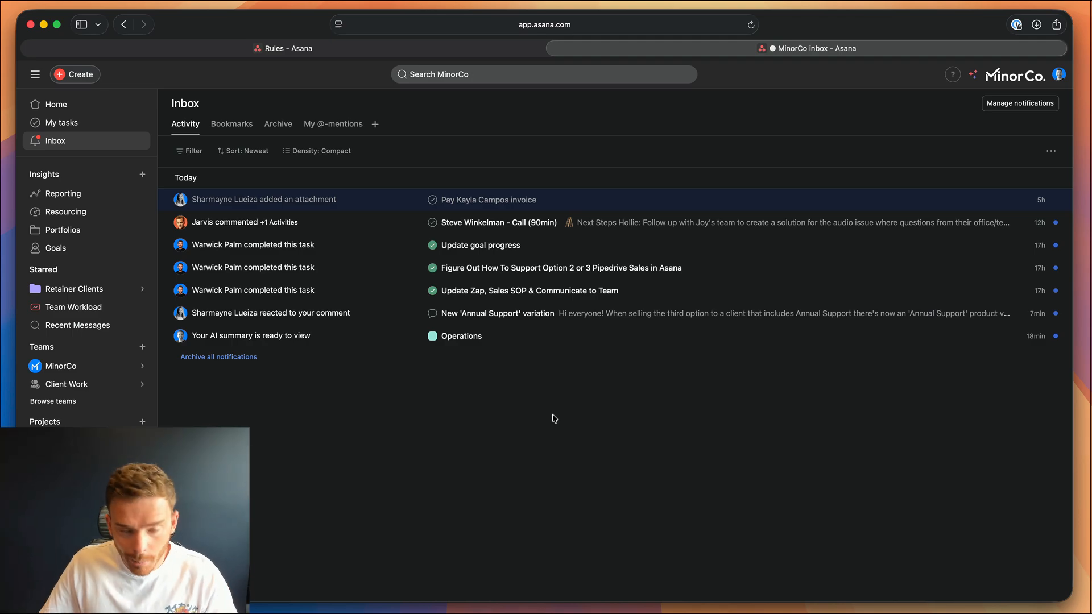
{"action": "mouse_move", "coordinate": [564, 337]}
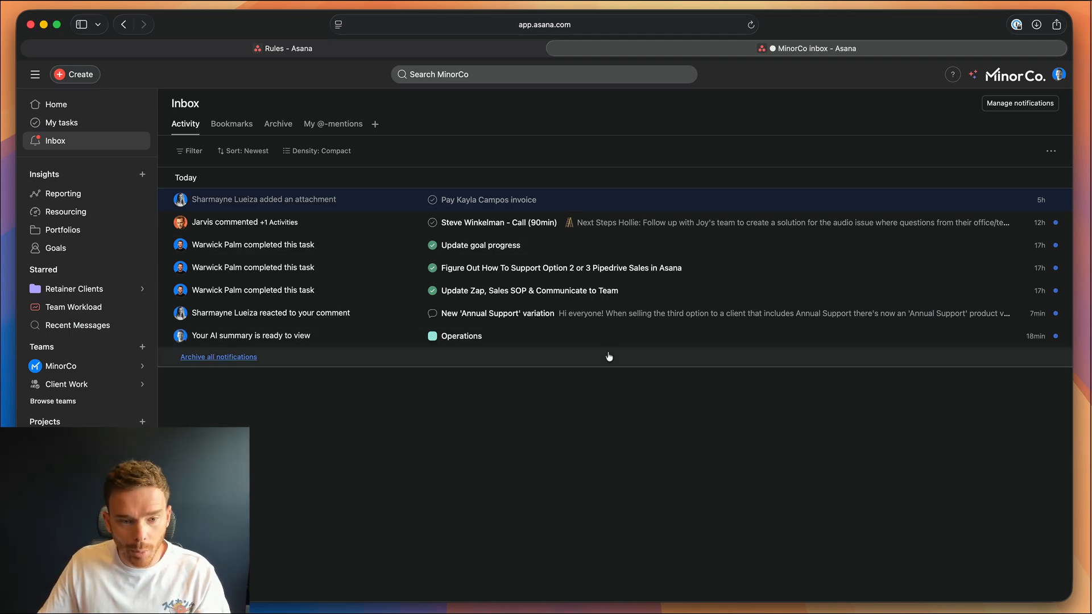
{"action": "mouse_move", "coordinate": [566, 496]}
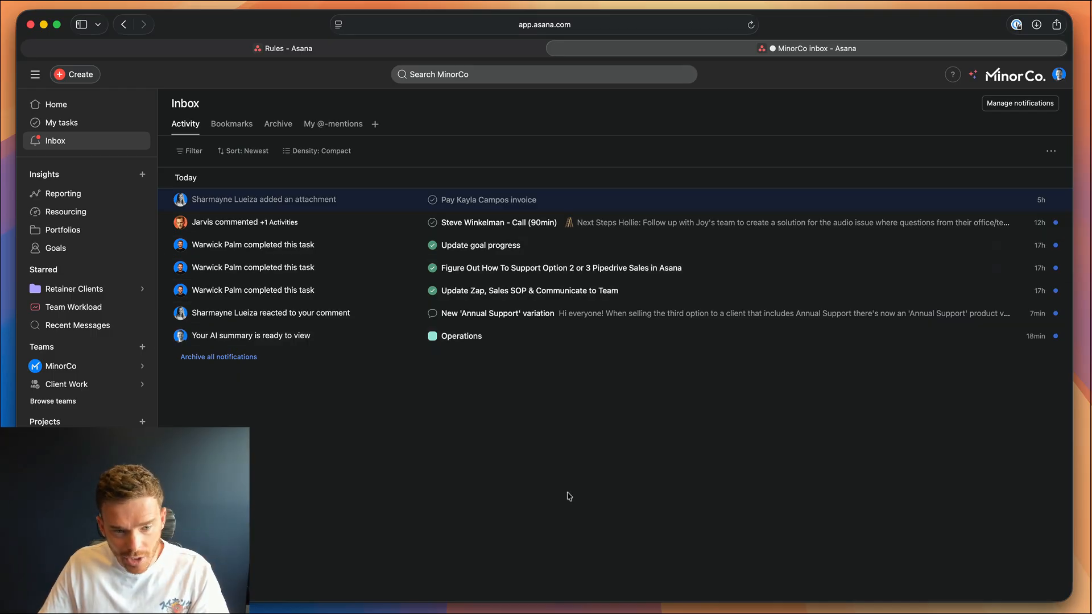
{"action": "mouse_move", "coordinate": [543, 290]}
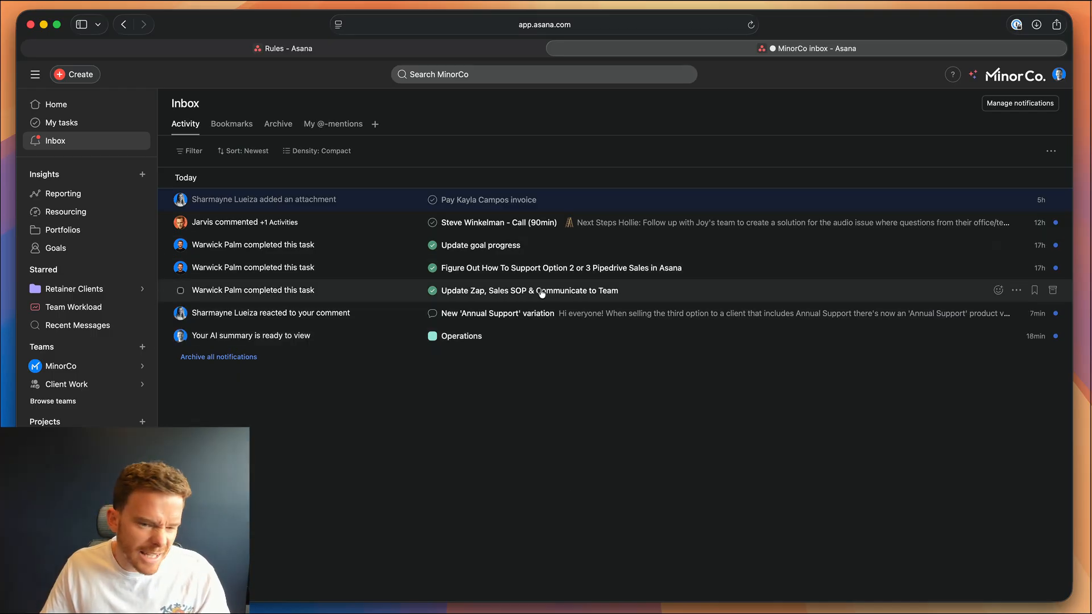
{"action": "left_click", "coordinate": [488, 200]}
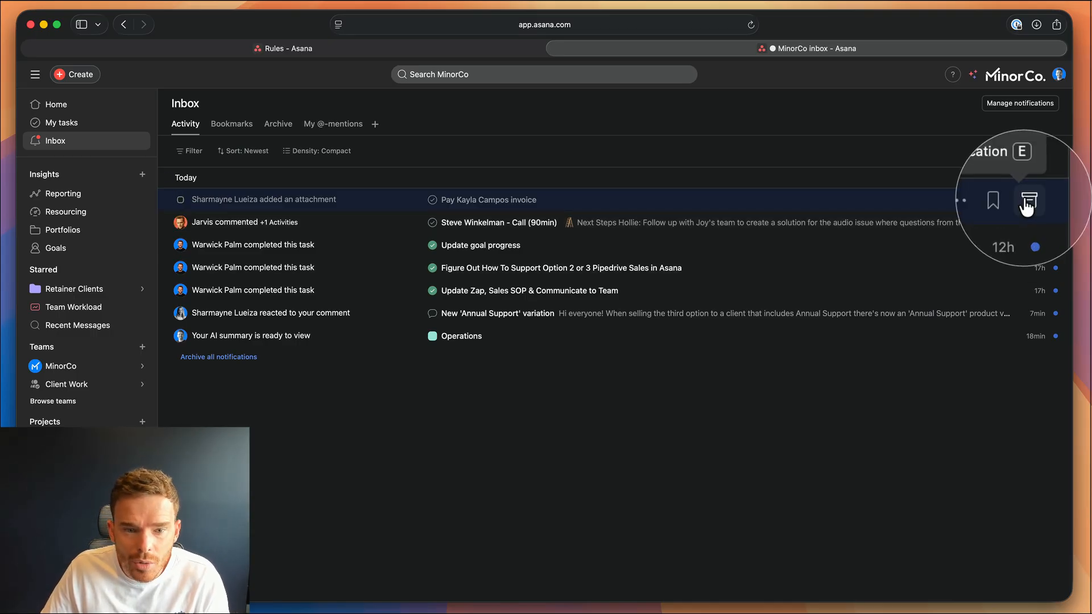
{"action": "left_click", "coordinate": [1031, 201]}
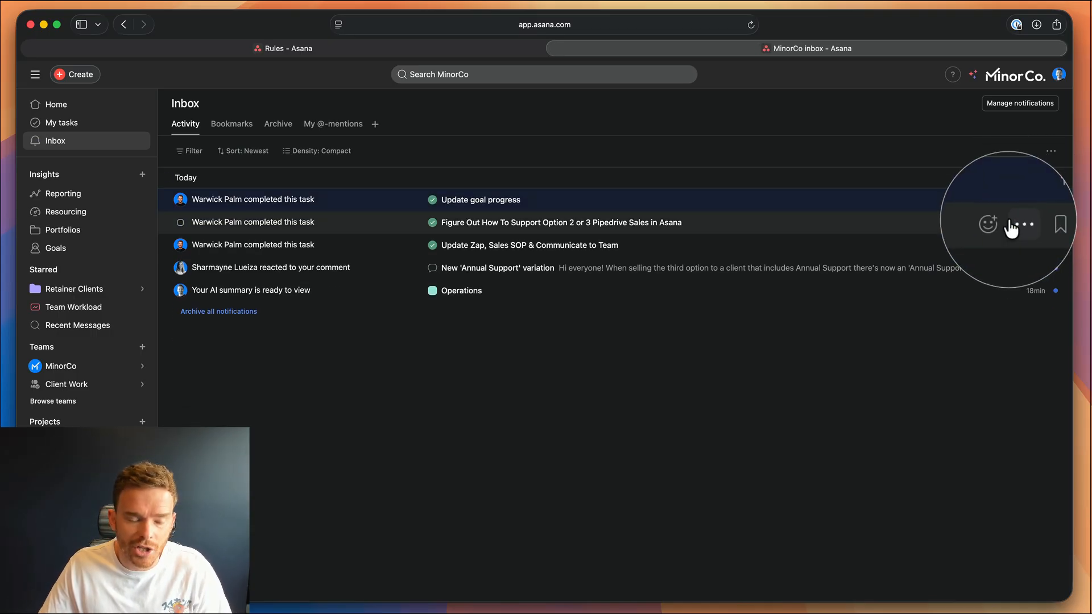
{"action": "mouse_move", "coordinate": [1023, 224]}
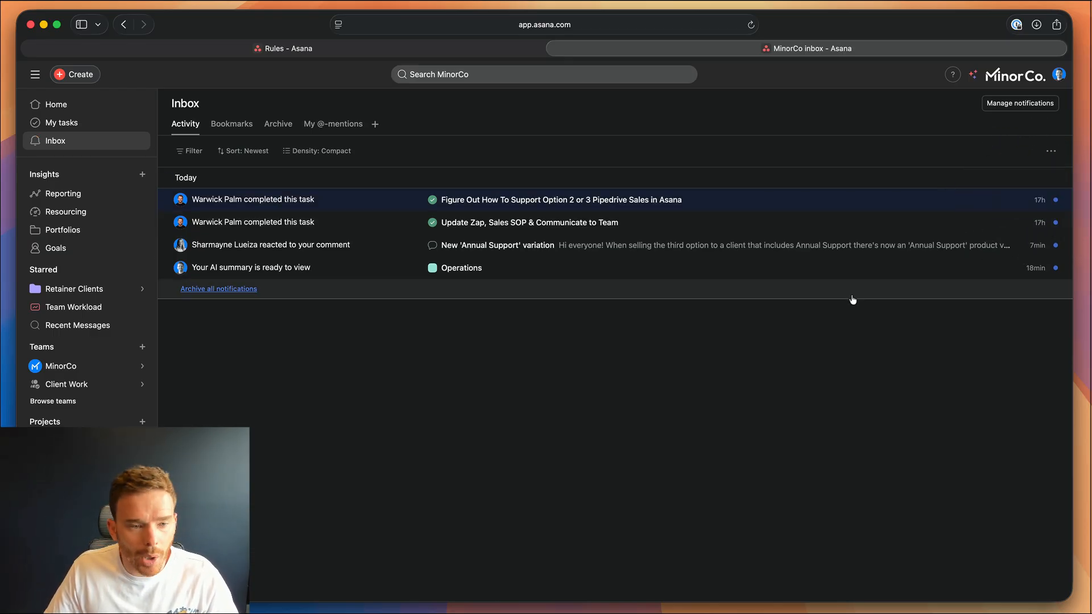
Review the archived notifications and keep the Archive view in Compact density.
{"action": "left_click", "coordinate": [278, 123]}
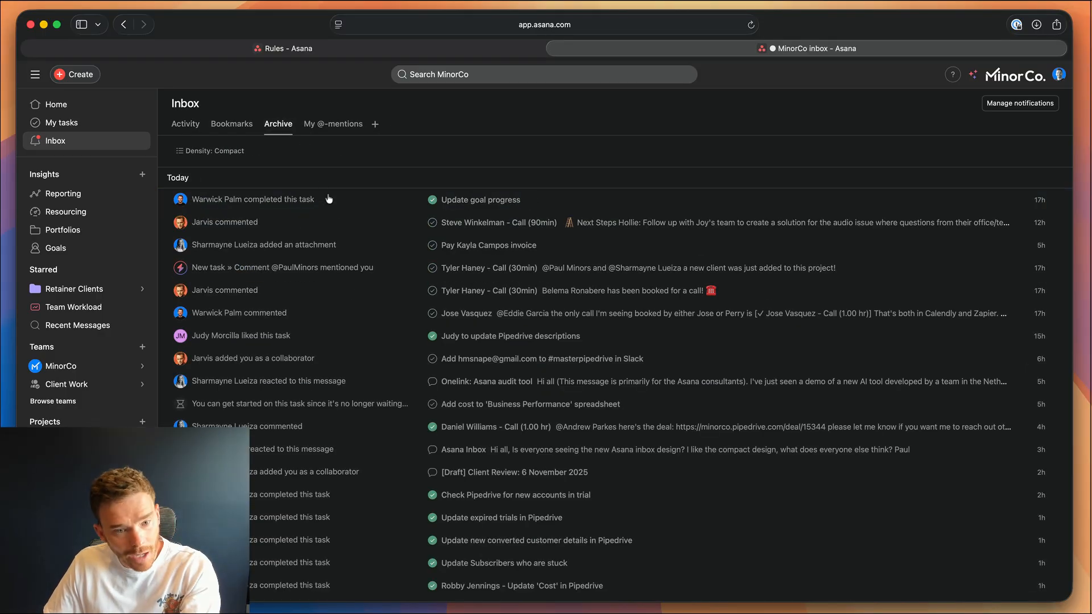
{"action": "left_click", "coordinate": [212, 150]}
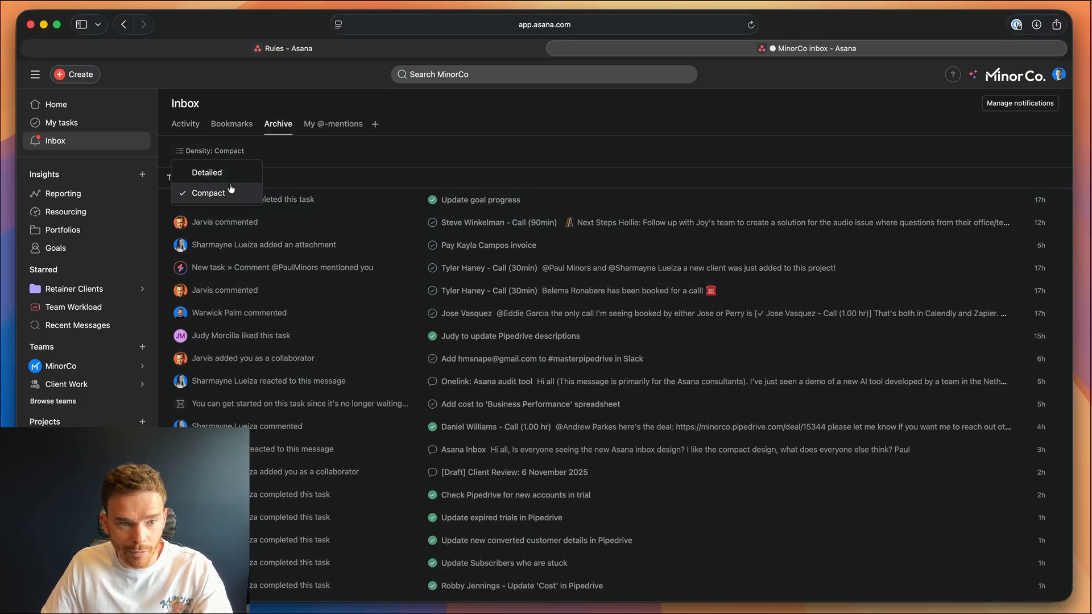
{"action": "left_click", "coordinate": [208, 194]}
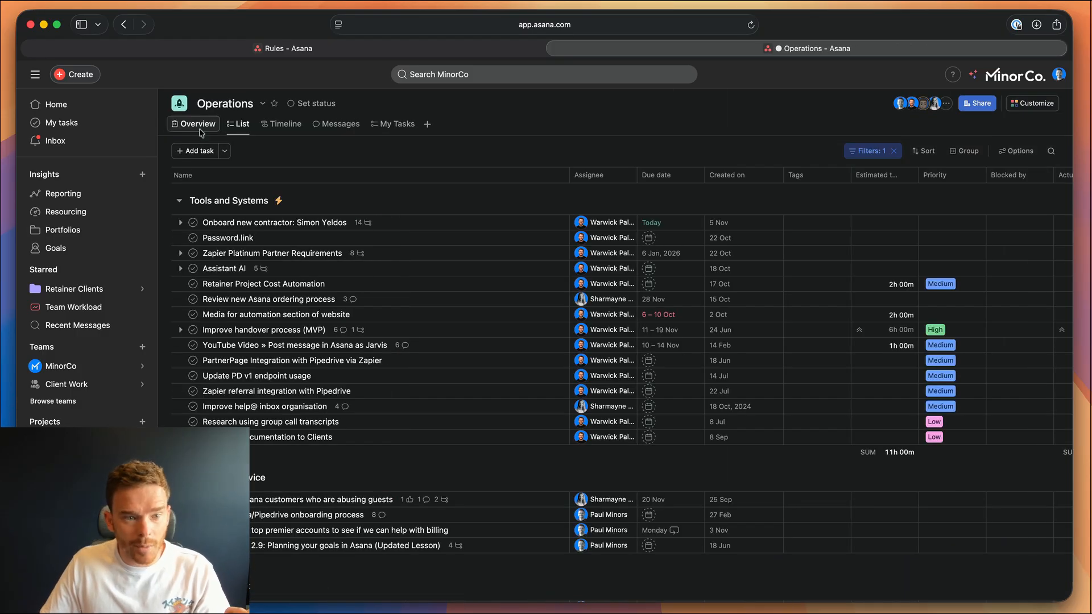
Go to the Leadership project's Overview page.
{"action": "left_click", "coordinate": [196, 124]}
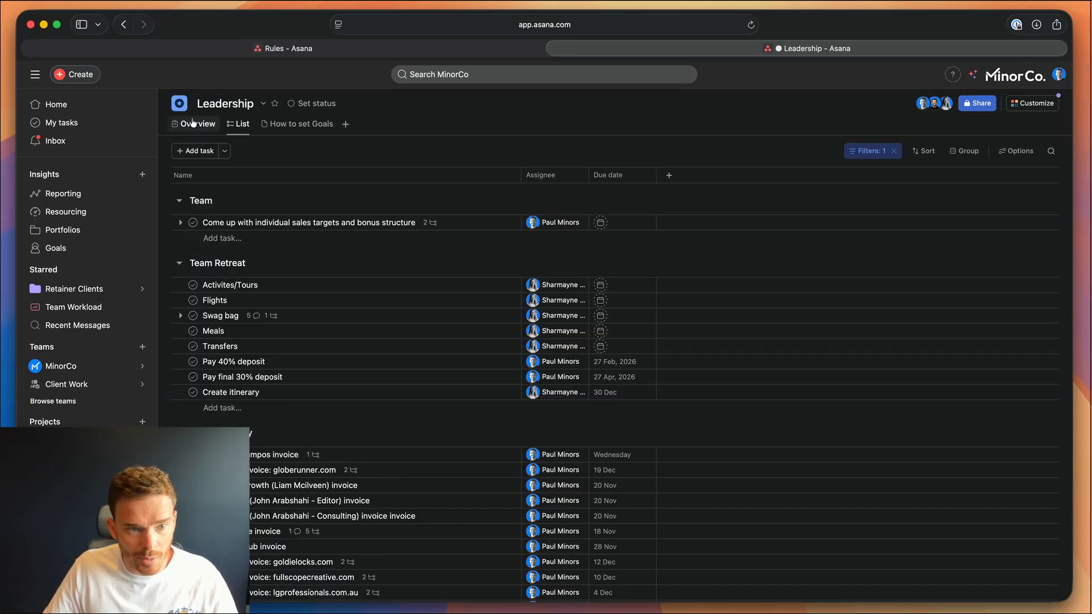
{"action": "left_click", "coordinate": [198, 123]}
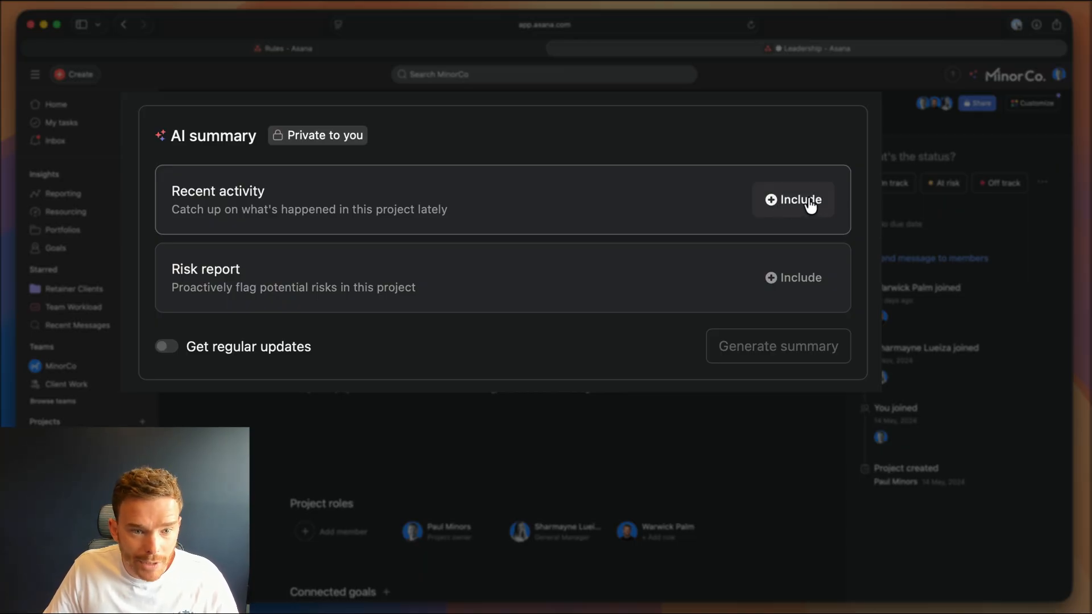
Generate an AI summary including recent activity, with regular updates turned on.
{"action": "left_click", "coordinate": [793, 278]}
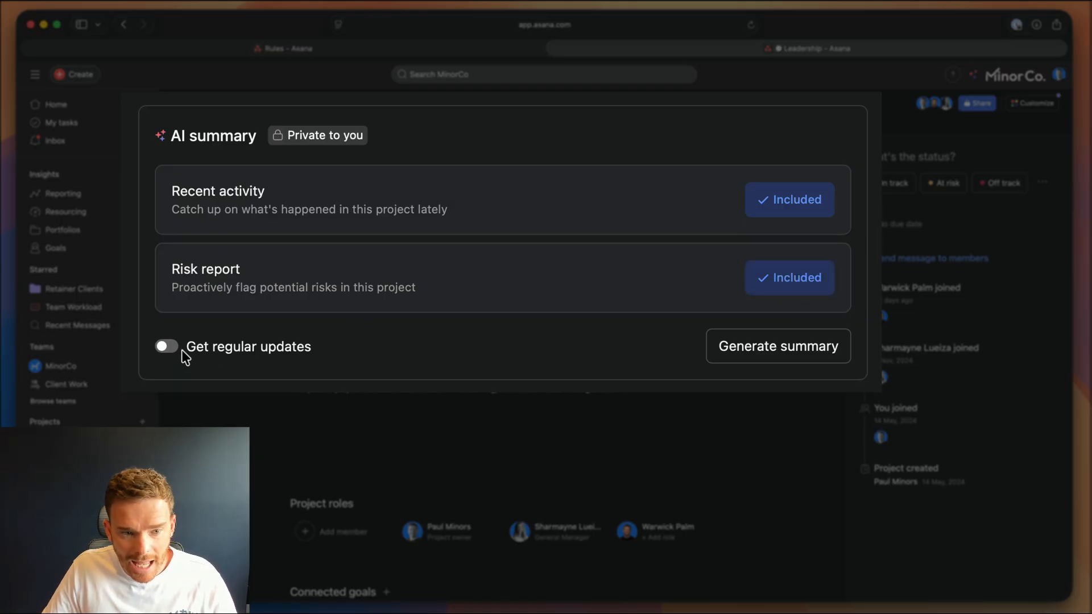
{"action": "left_click", "coordinate": [166, 345]}
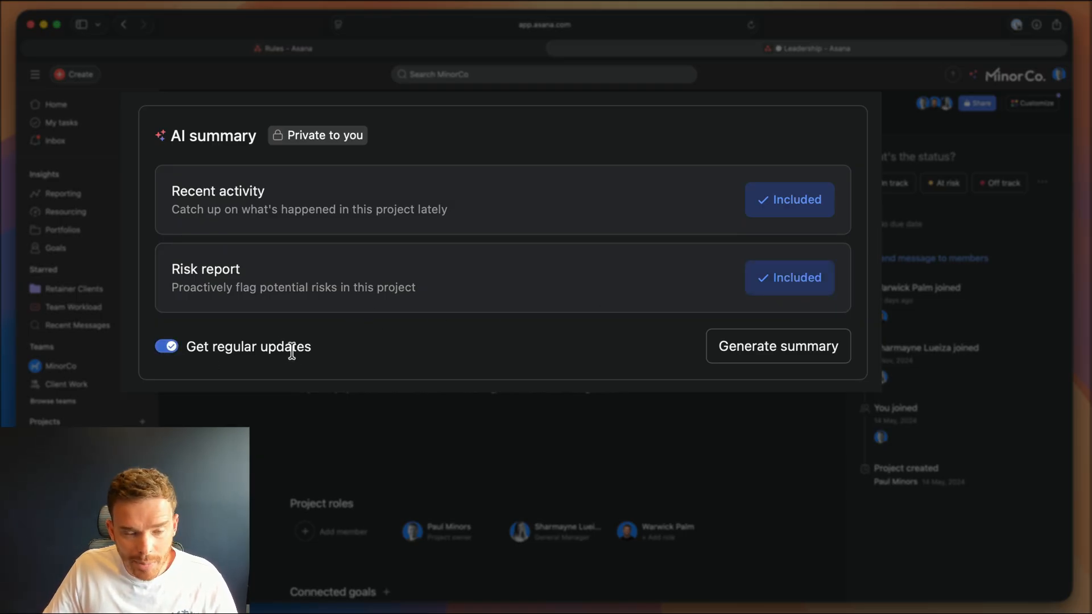
{"action": "left_click", "coordinate": [778, 346]}
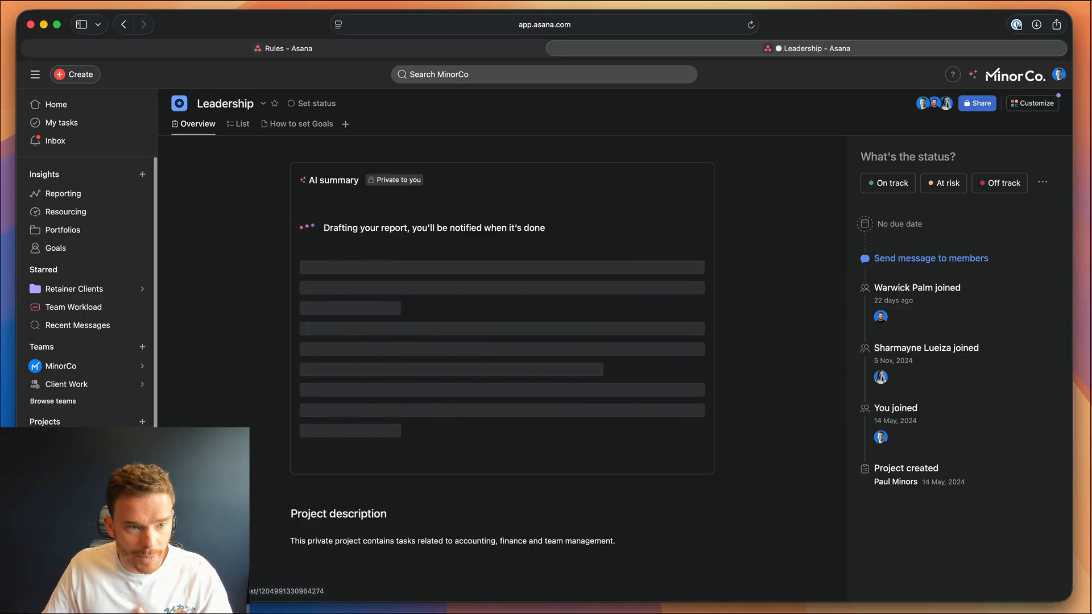
View the Operations overview's completed AI summary down through its risk report.
{"action": "left_click", "coordinate": [810, 48]}
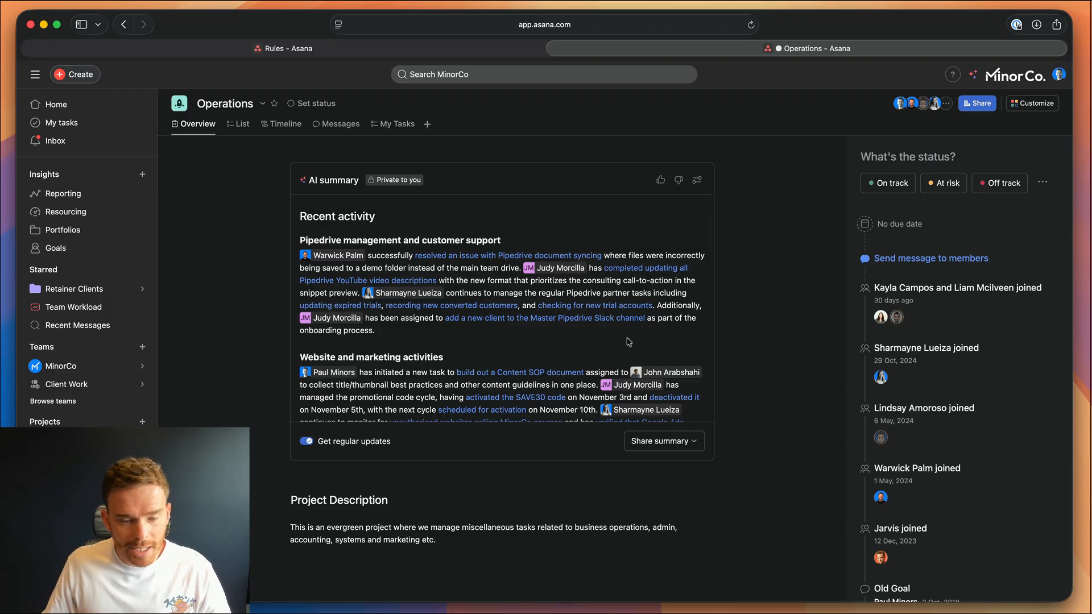
{"action": "scroll", "scroll_direction": "down", "scroll_amount": 3}
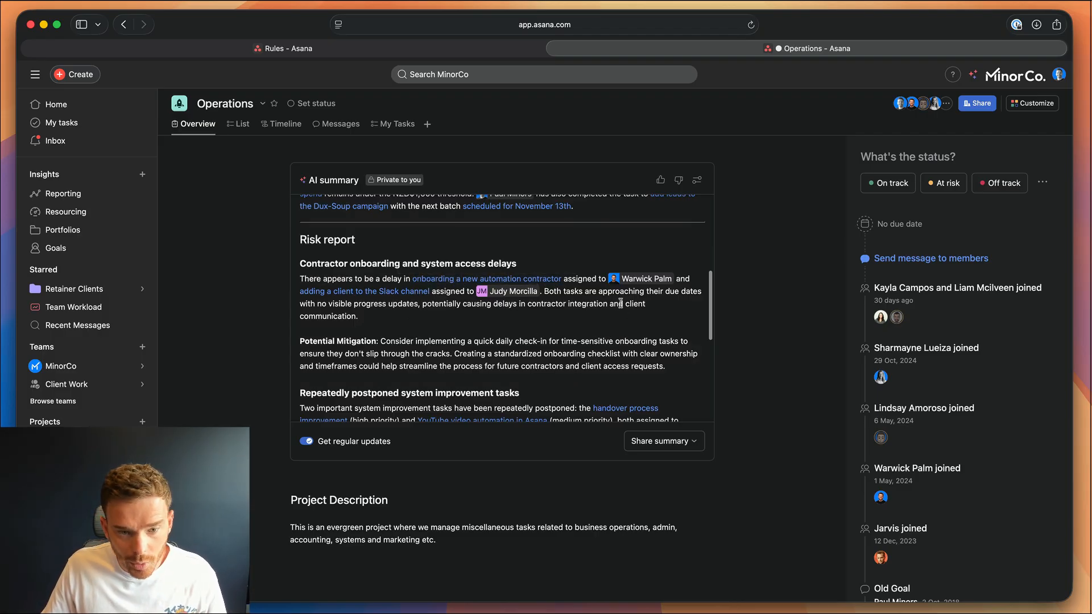
{"action": "scroll", "scroll_direction": "down", "scroll_amount": 3}
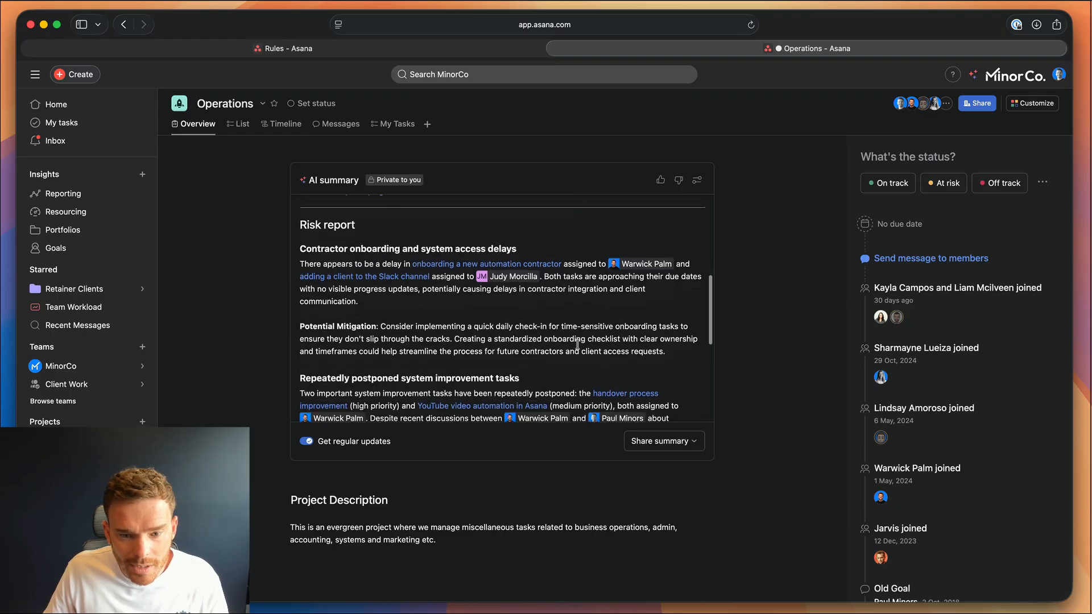
From the summary's share menu, create a task and then draft a status update from it.
{"action": "left_click", "coordinate": [662, 441]}
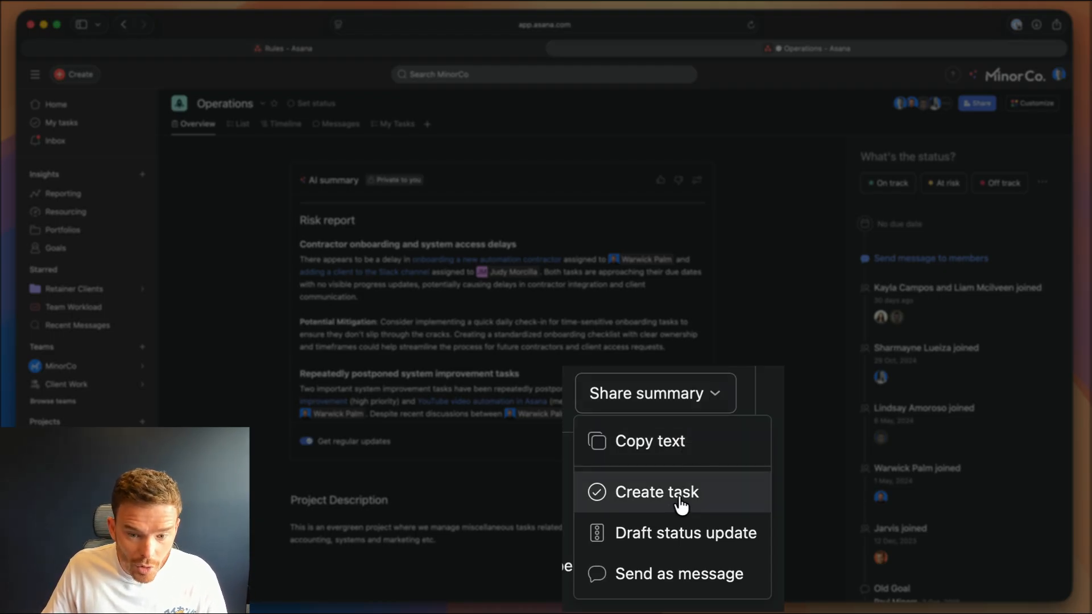
{"action": "left_click", "coordinate": [657, 492]}
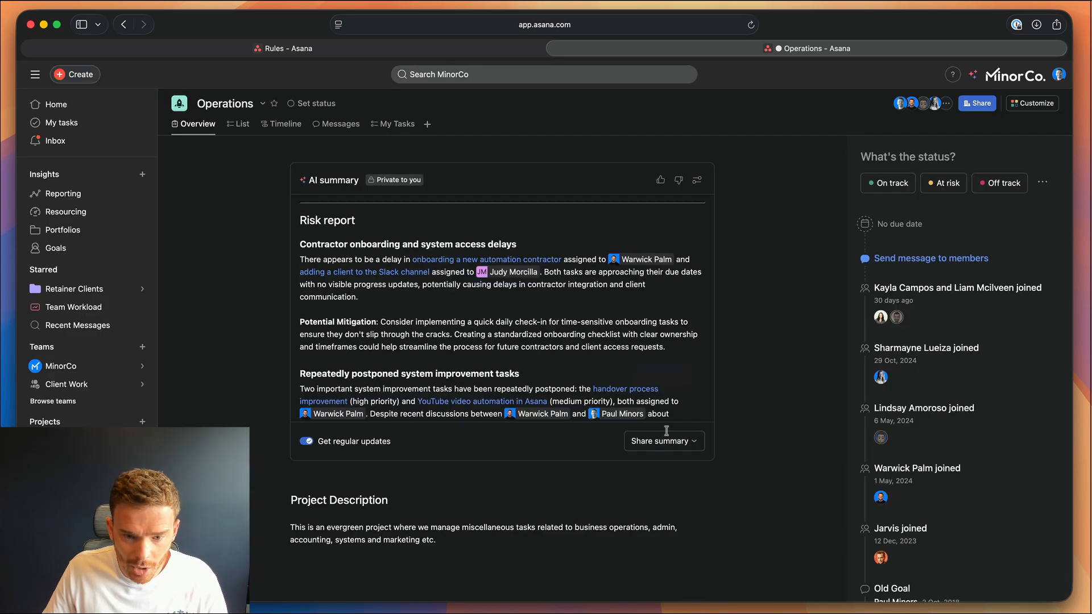
{"action": "left_click", "coordinate": [663, 441]}
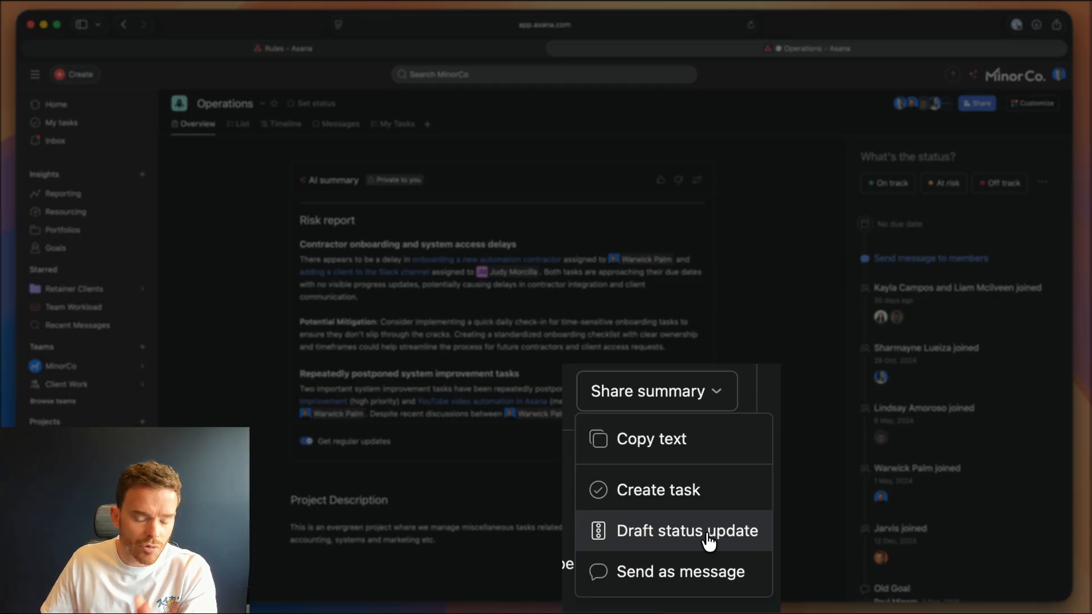
{"action": "left_click", "coordinate": [686, 532]}
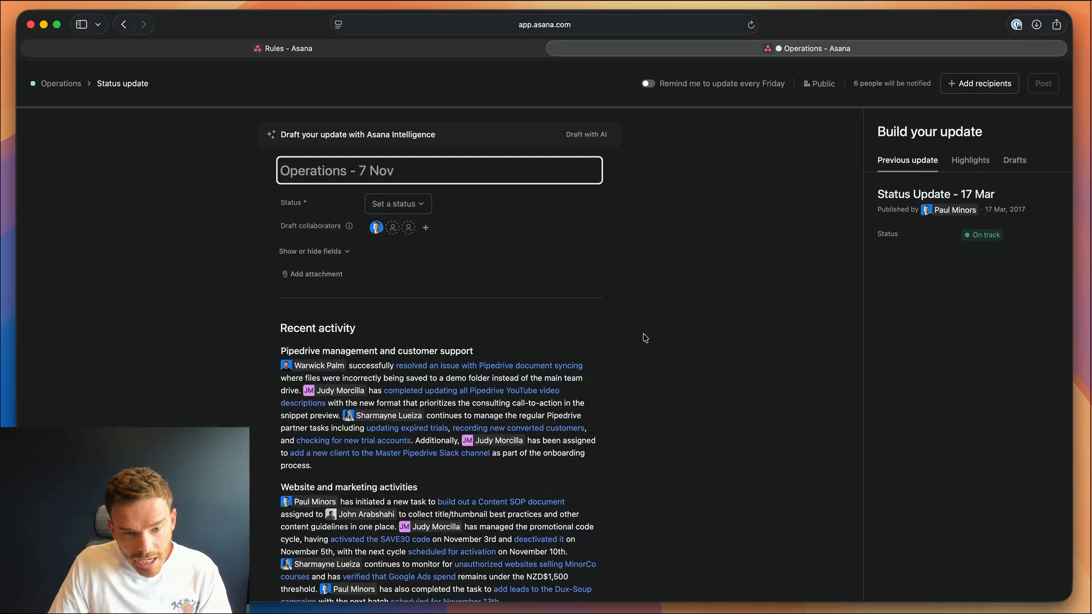
{"action": "scroll", "scroll_direction": "down", "scroll_amount": 3}
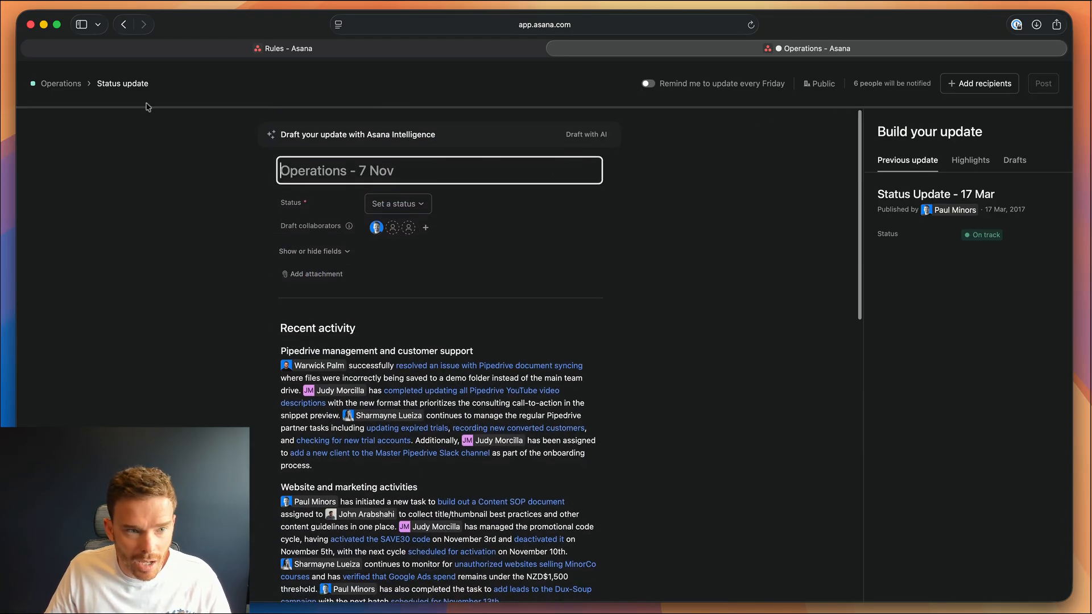
{"action": "mouse_move", "coordinate": [1015, 159]}
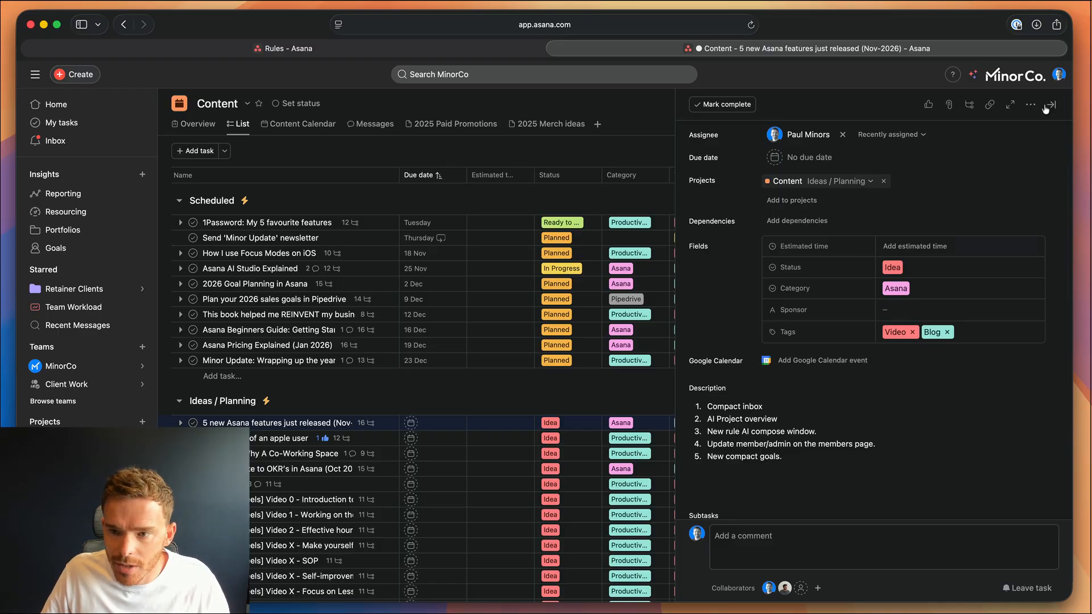
Start a new automation rule and begin its AI description.
{"action": "left_click", "coordinate": [1032, 104]}
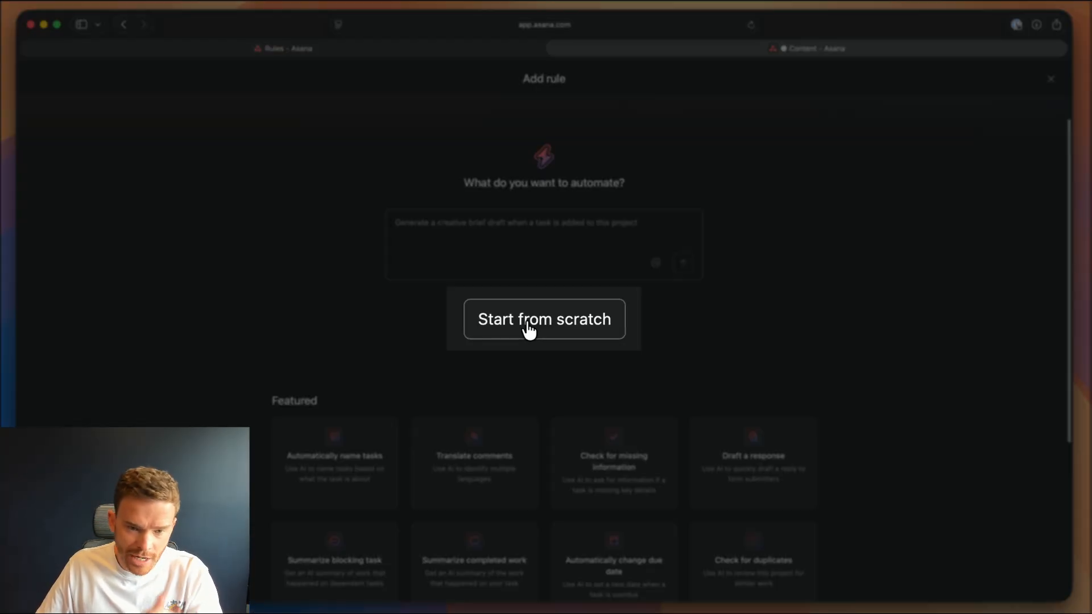
{"action": "type", "text": "Classify incoming bugs by severity and suggest the right team to address them"}
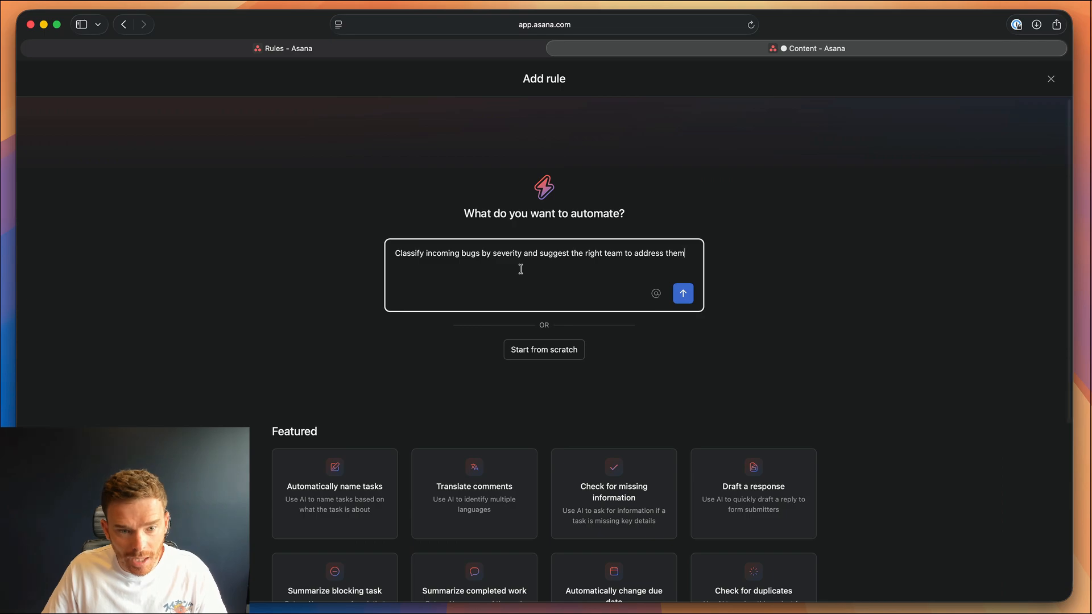
{"action": "left_click", "coordinate": [683, 294]}
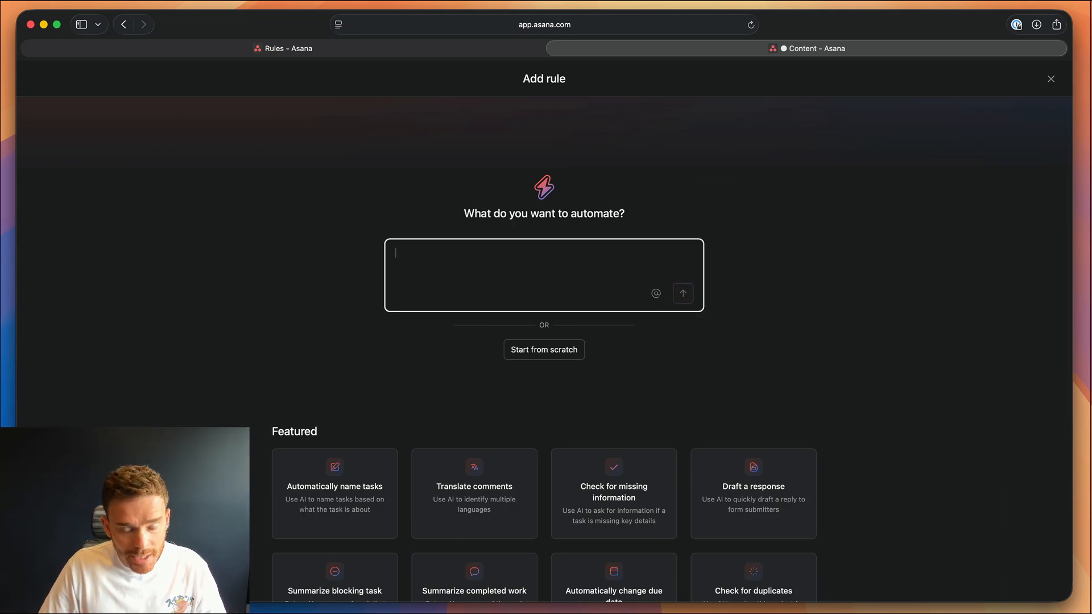
{"action": "type", "text": "When the"}
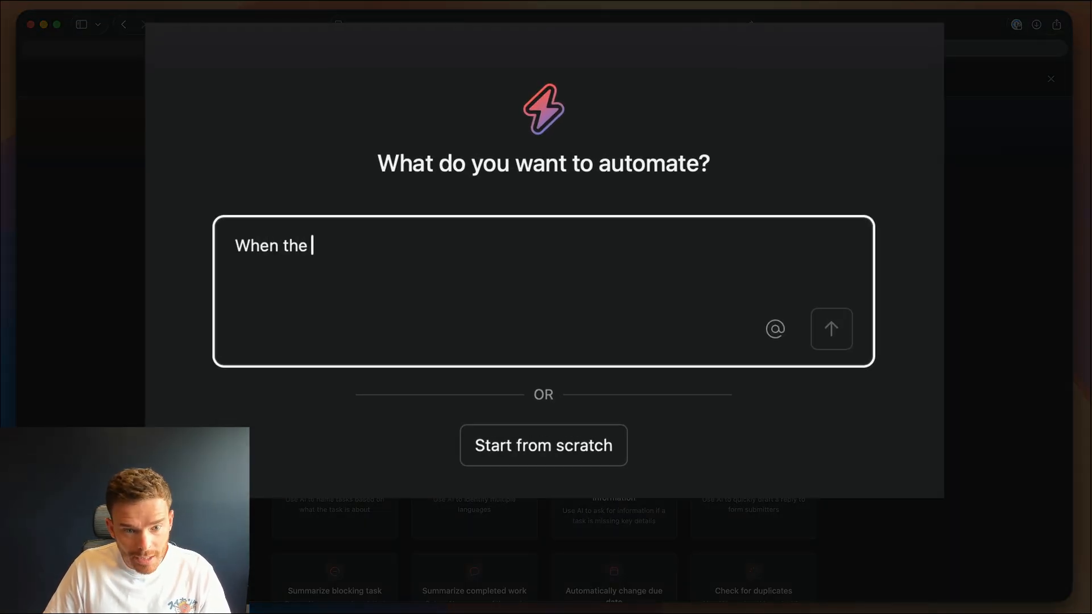
{"action": "type", "text": "status field changes"}
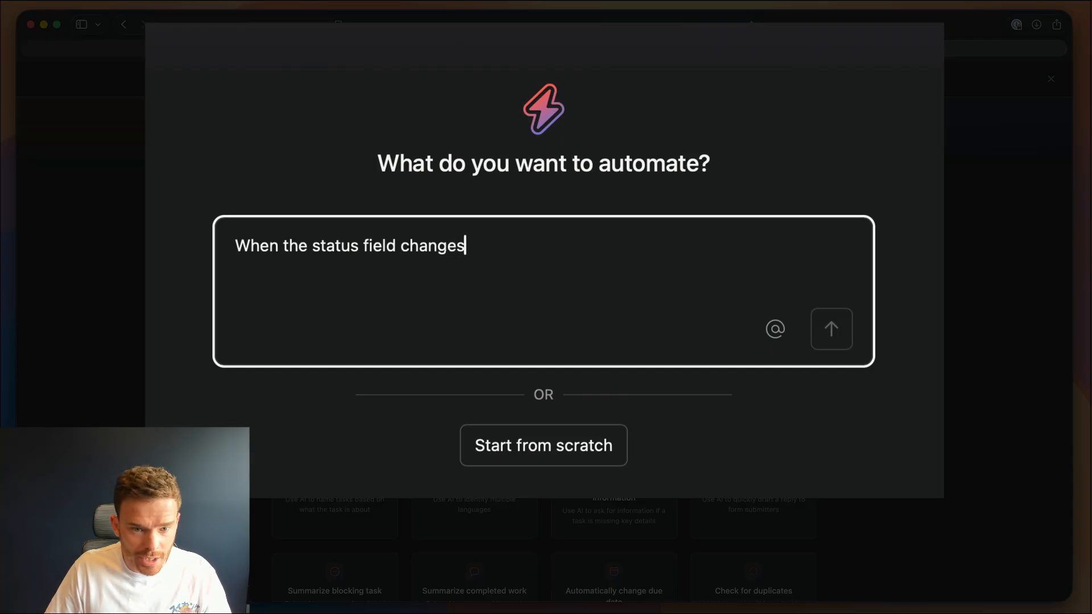
{"action": "type", "text": "to 'REs"}
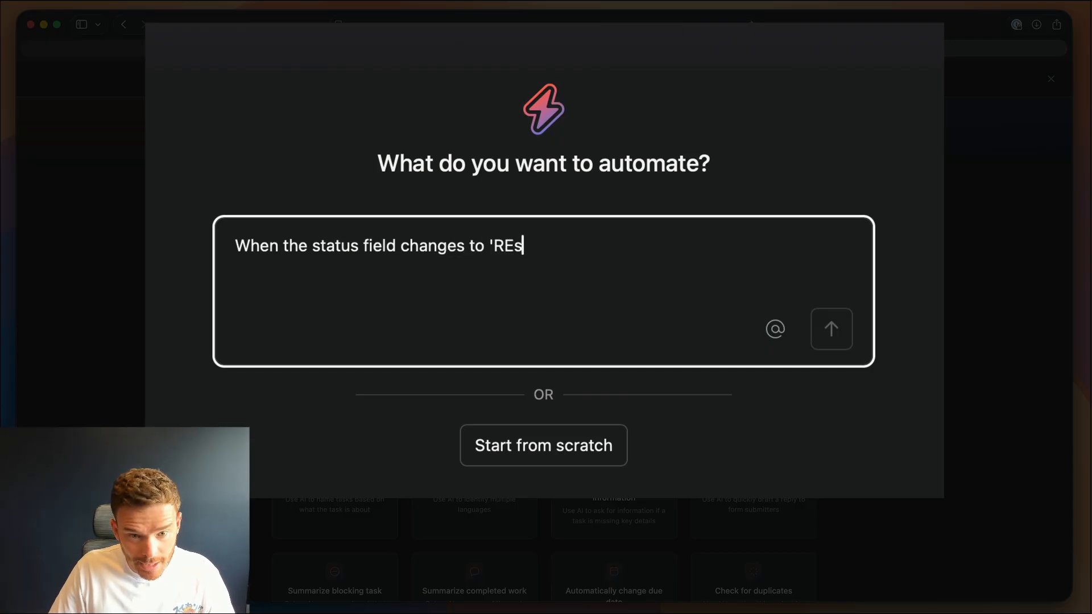
{"action": "type", "text": "Ready to P"}
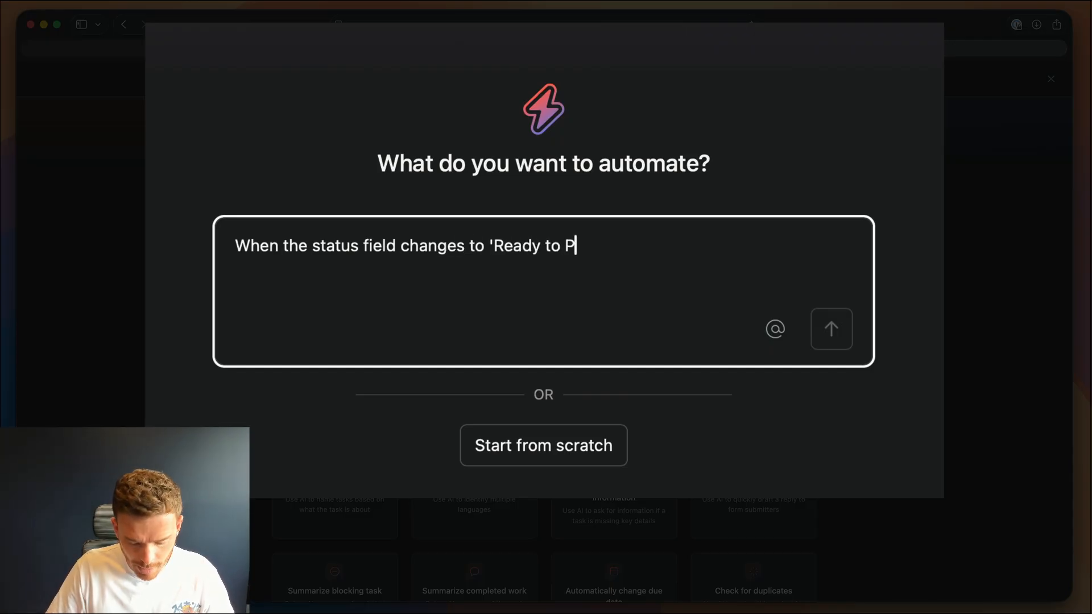
{"action": "type", "text": "ublihs"}
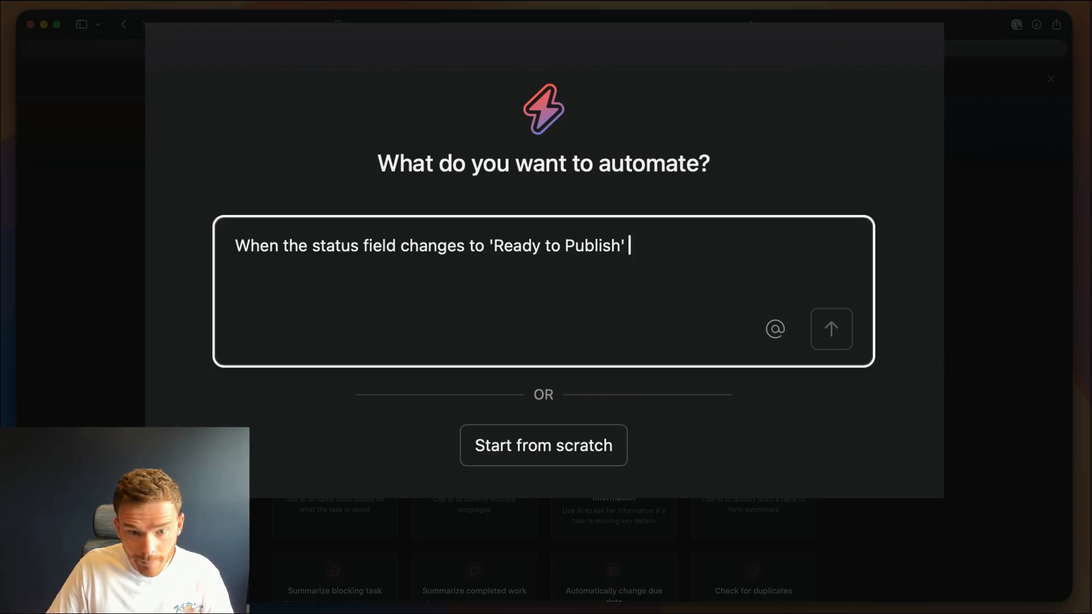
{"action": "type", "text": "post a comment on the task and change the"}
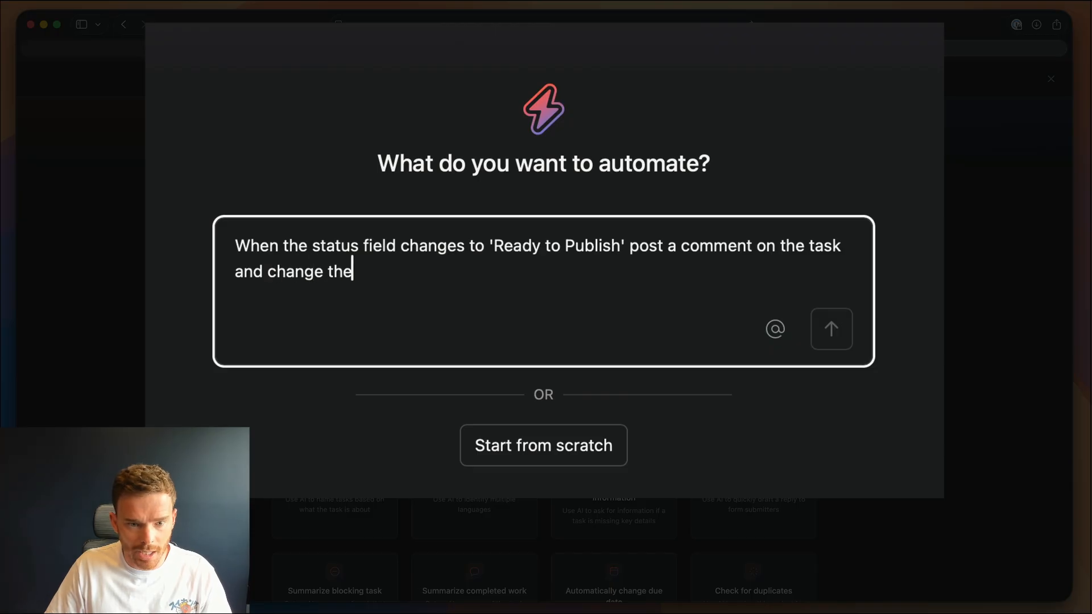
{"action": "type", "text": "assignee to"}
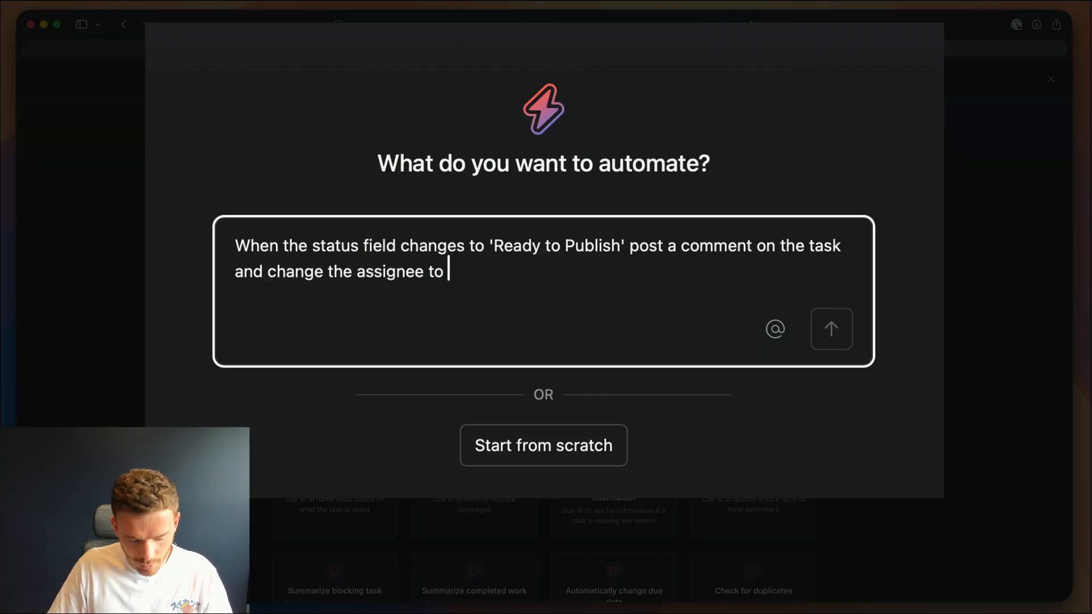
{"action": "type", "text": "John Arabshahi"}
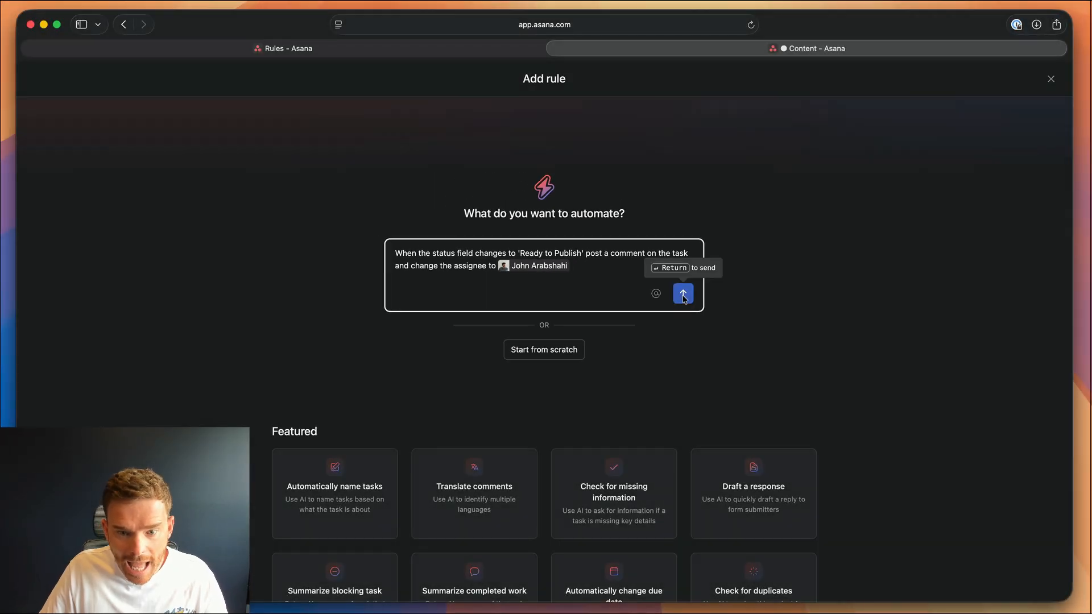
Submit the rule description so the AI builds the Ready to Publish rule.
{"action": "left_click", "coordinate": [682, 294]}
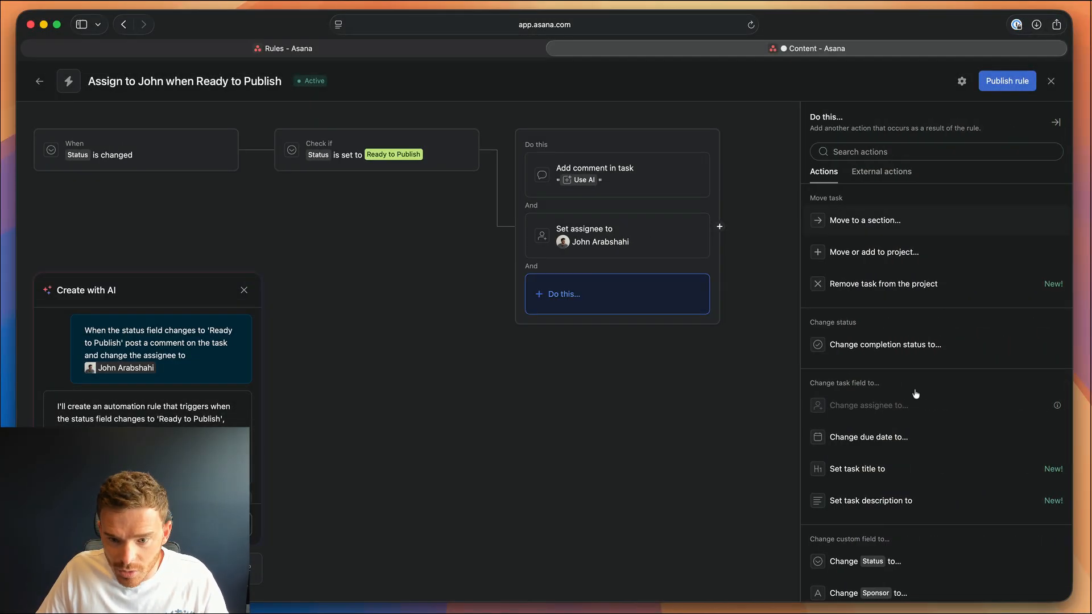
{"action": "mouse_move", "coordinate": [765, 391]}
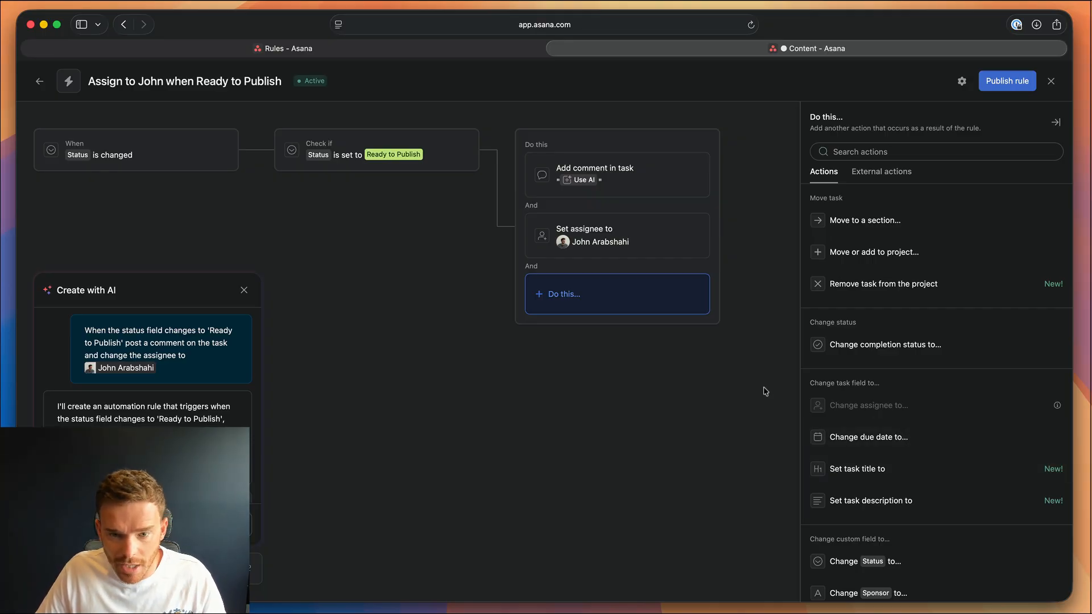
{"action": "mouse_move", "coordinate": [991, 113]}
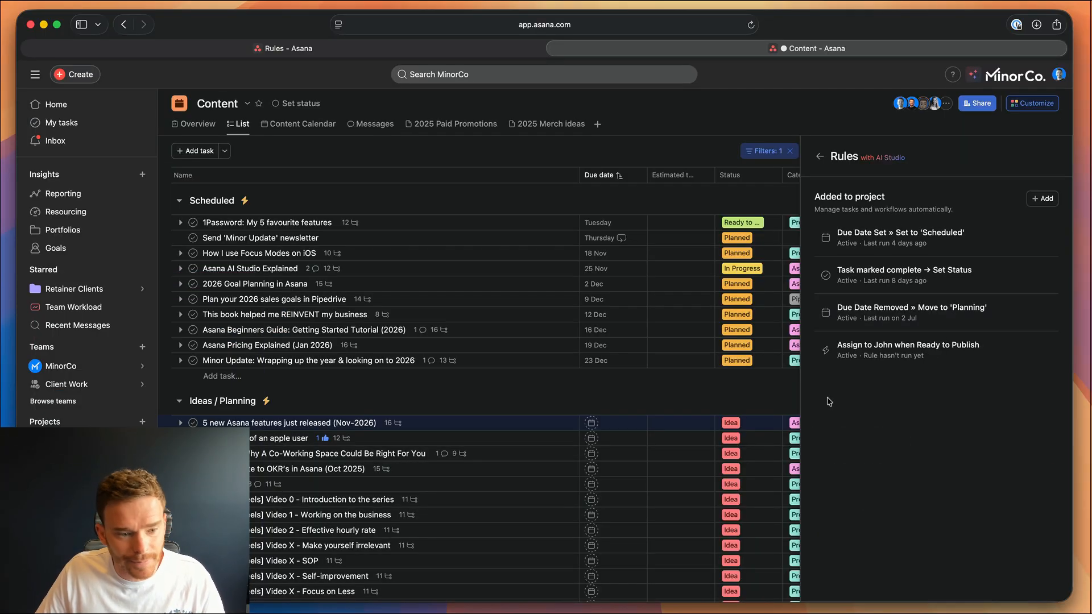
Show the MinorCo team's Members list with a member's Team admin/Member role choices.
{"action": "left_click", "coordinate": [289, 423]}
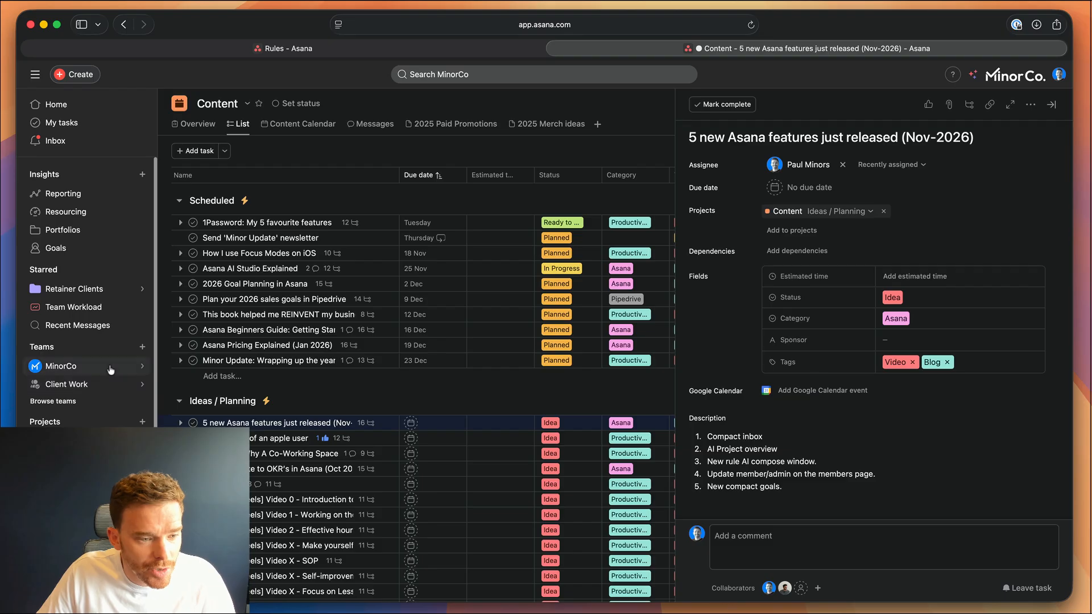
{"action": "left_click", "coordinate": [60, 365]}
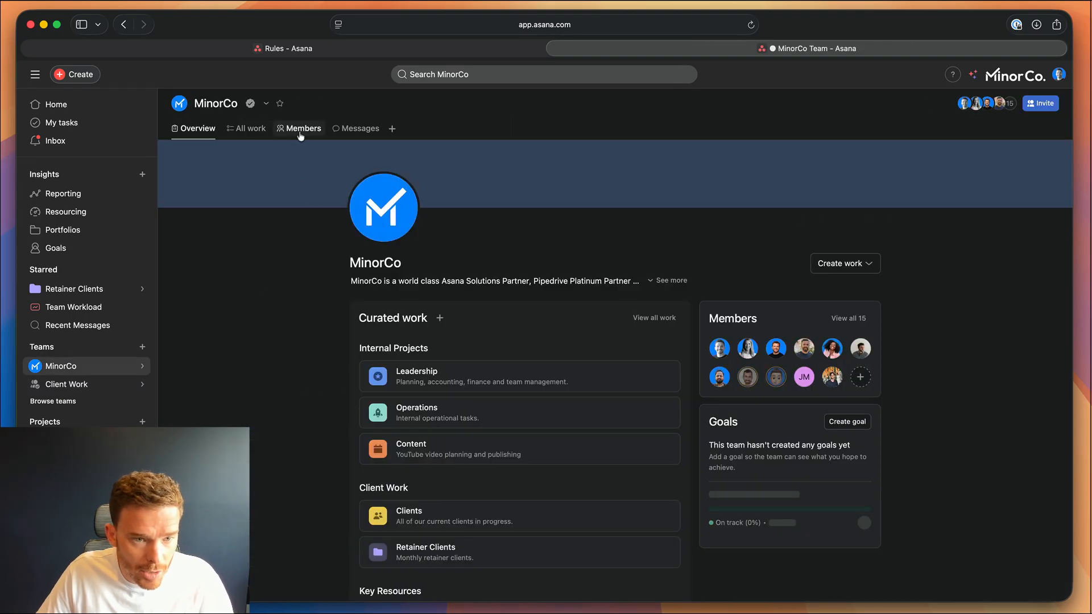
{"action": "left_click", "coordinate": [299, 129]}
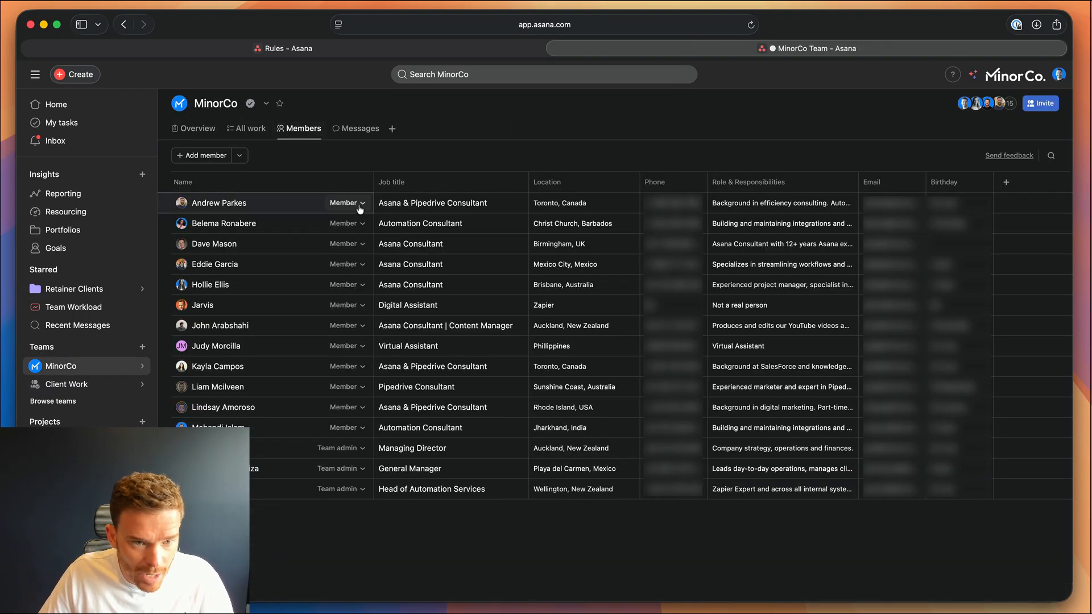
{"action": "left_click", "coordinate": [348, 203]}
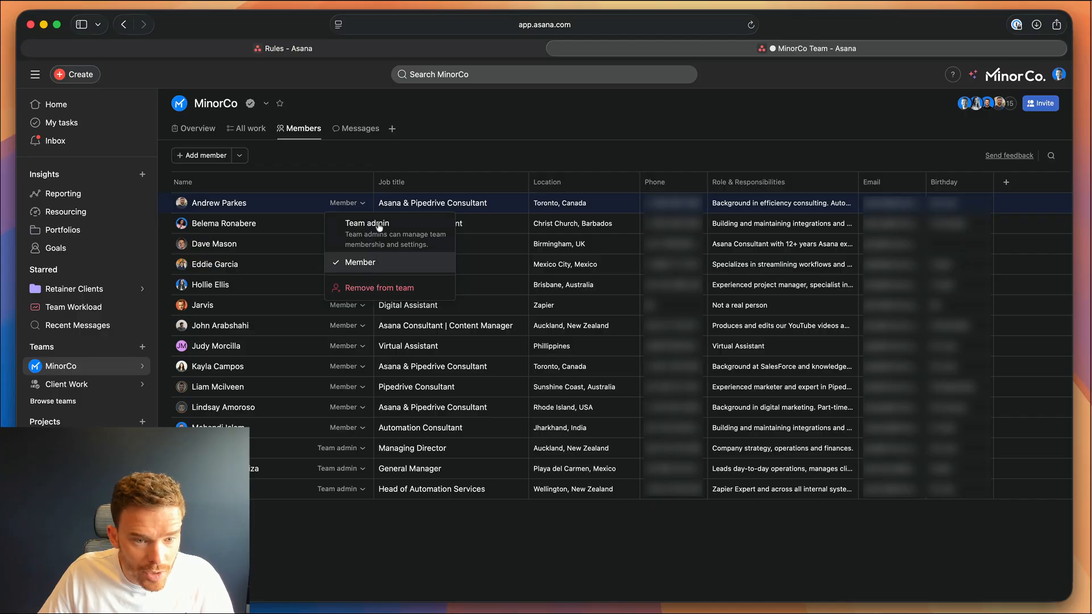
{"action": "mouse_move", "coordinate": [373, 265]}
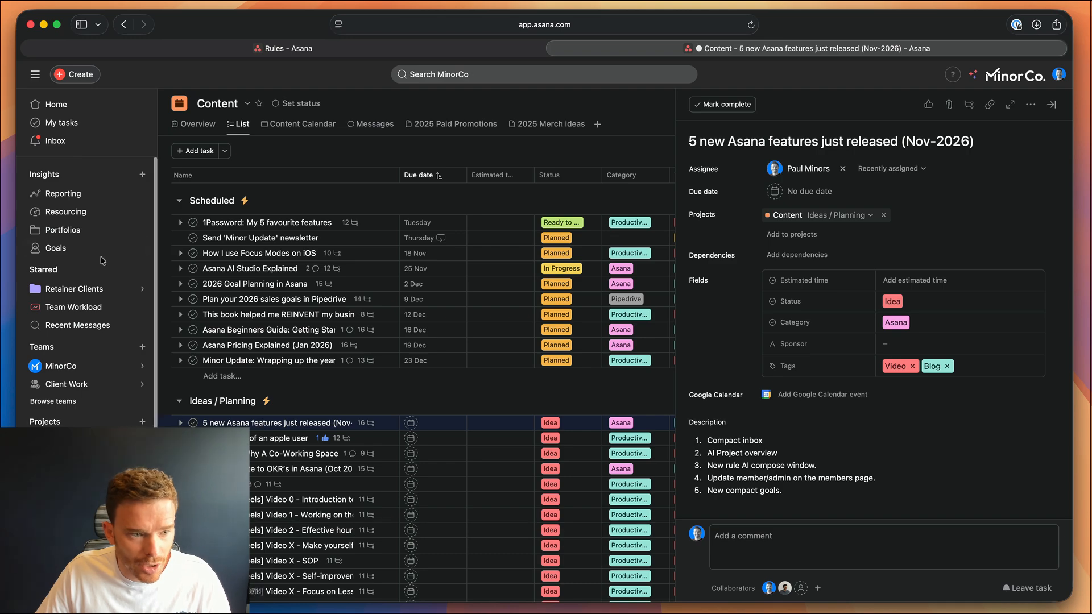
Show Company goals with the 'Increase value of custom consulting projects' goal's details.
{"action": "left_click", "coordinate": [55, 248]}
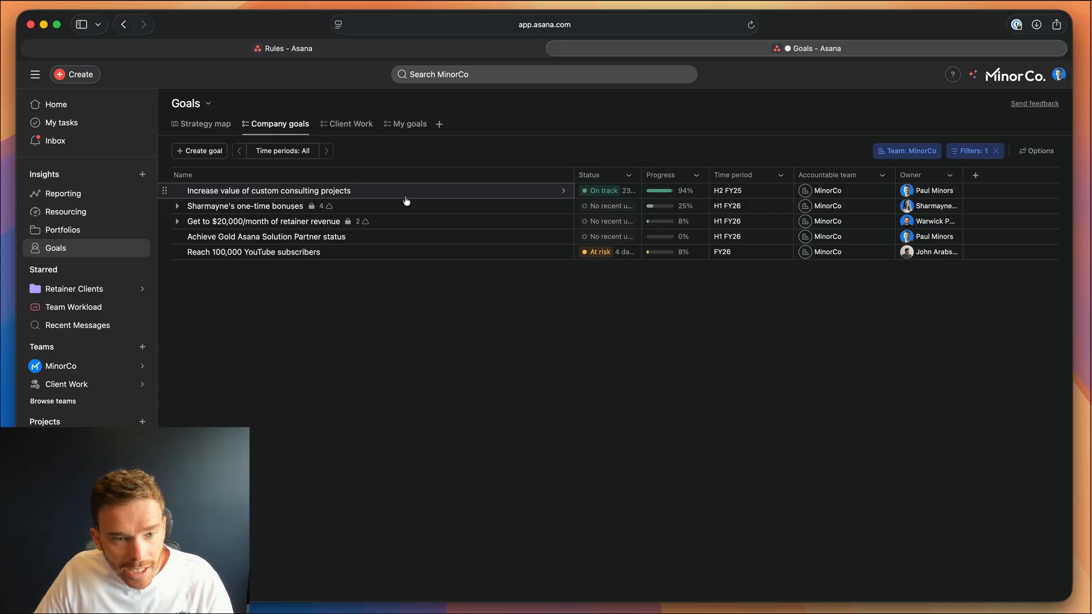
{"action": "left_click", "coordinate": [269, 190]}
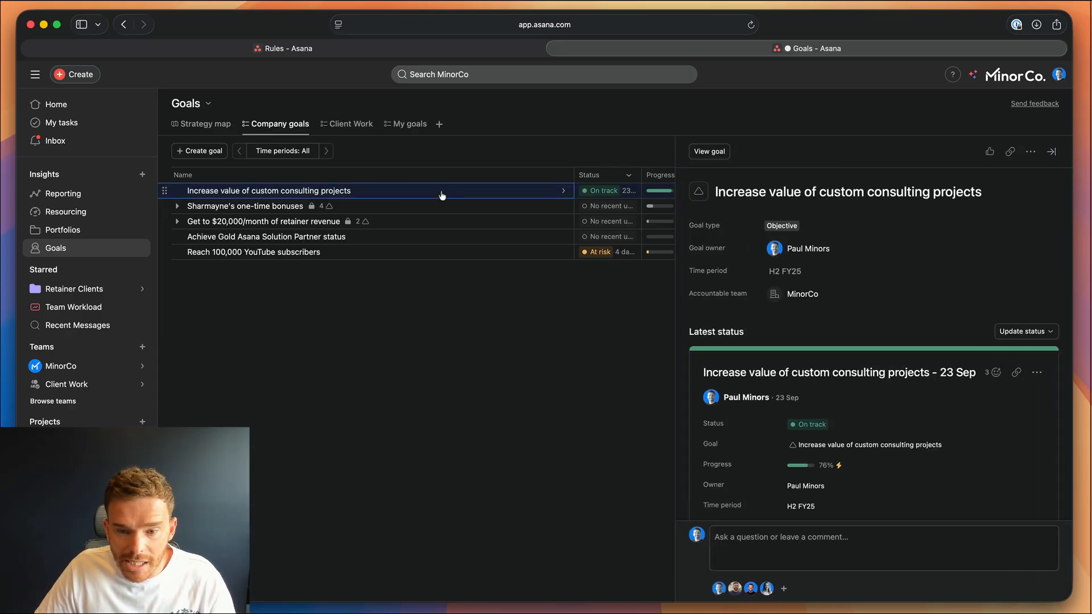